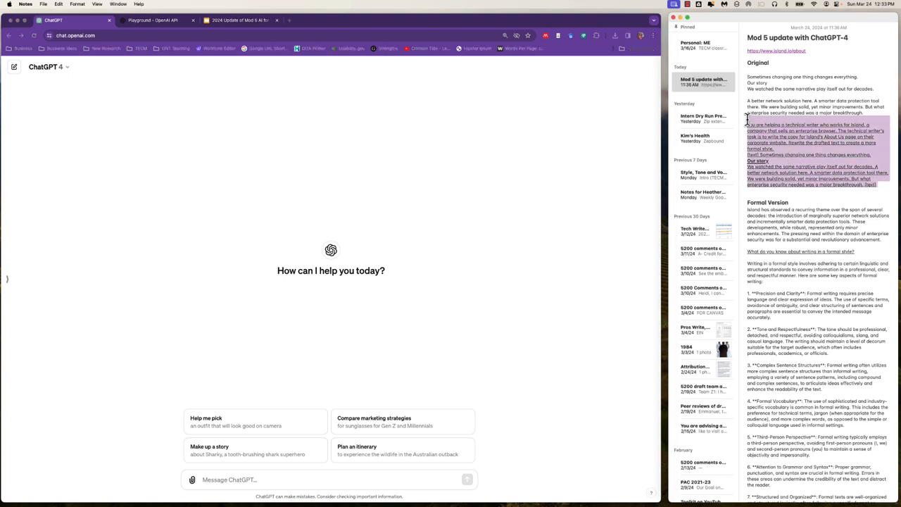
pyautogui.moveTo(372, 303)
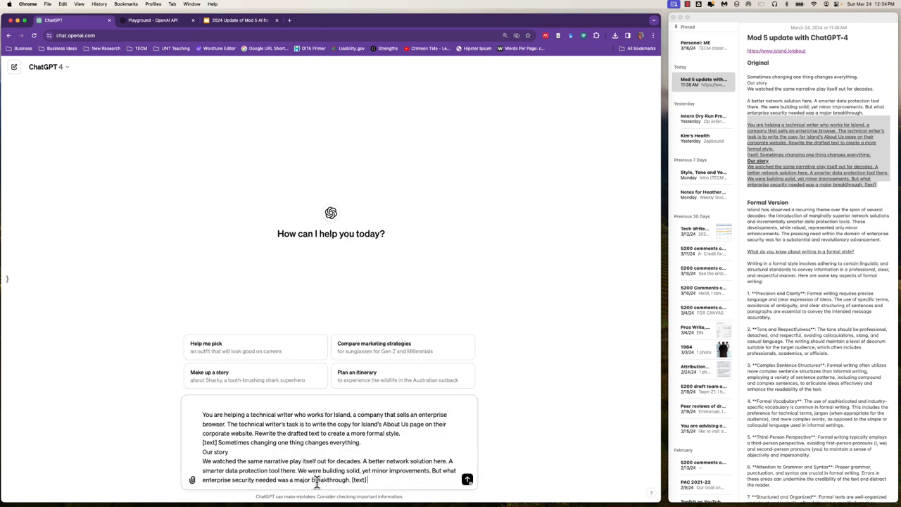
pyautogui.moveTo(538, 486)
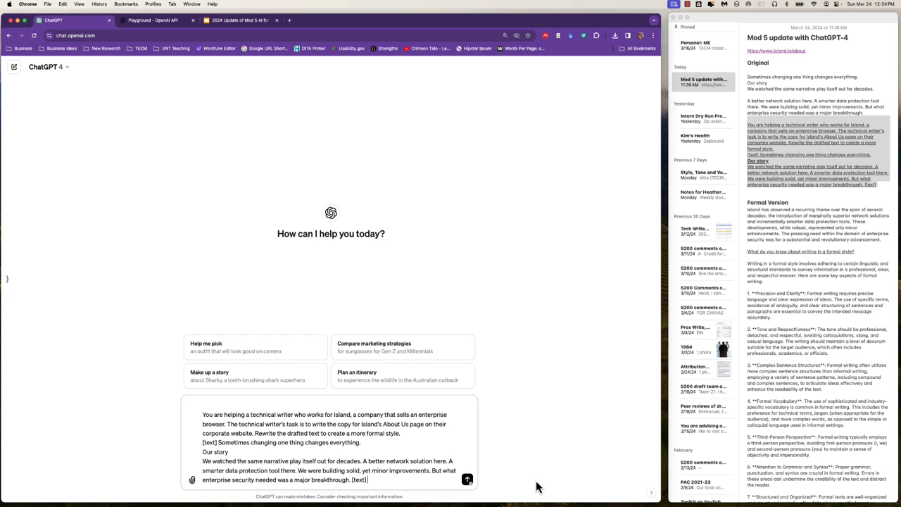
pyautogui.moveTo(524, 486)
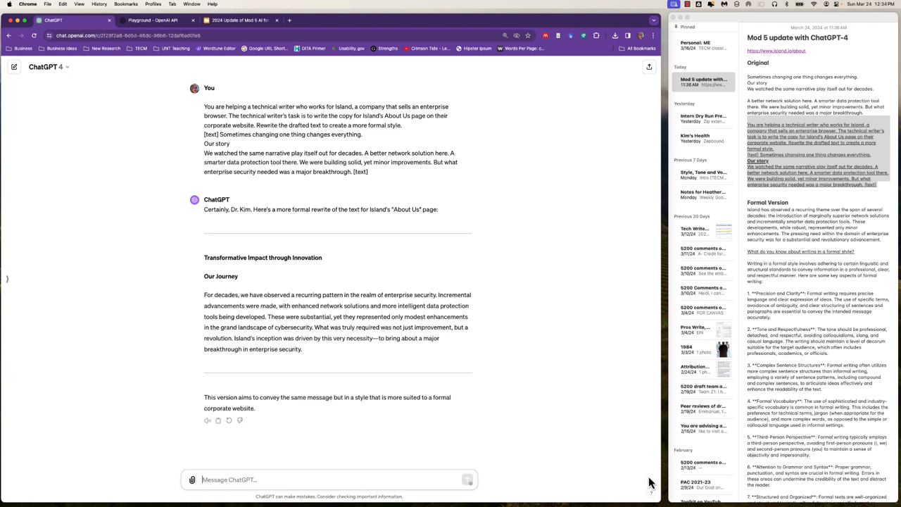
pyautogui.moveTo(627, 474)
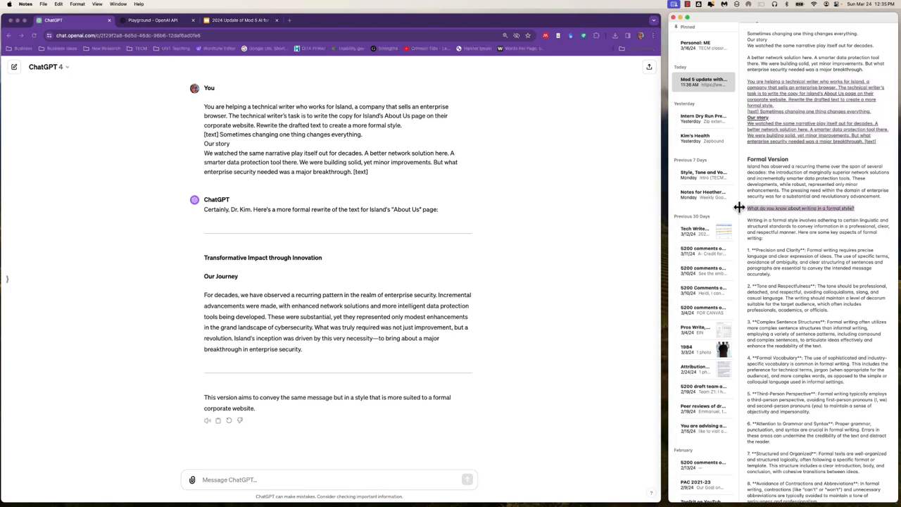
# Ask ChatGPT 'What do you know about writing in a formal style?'.
pyautogui.click(318, 479)
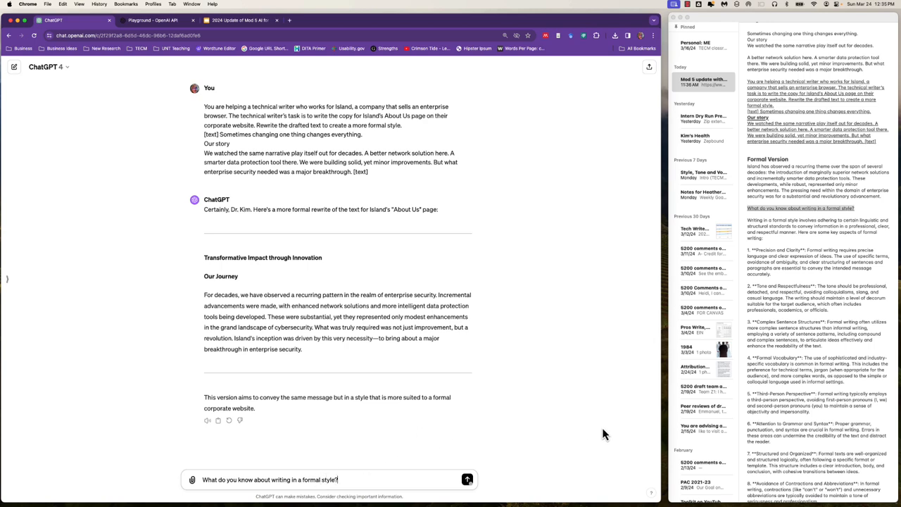
pyautogui.moveTo(468, 480)
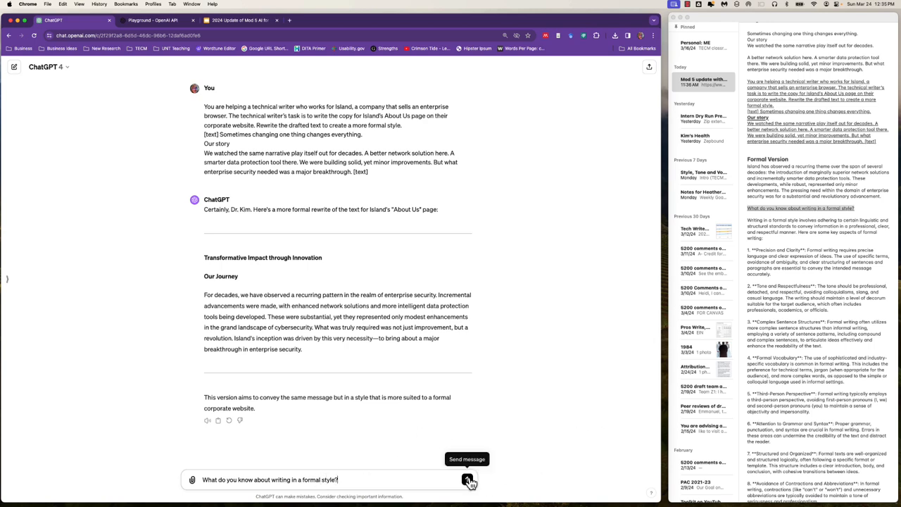
pyautogui.click(469, 478)
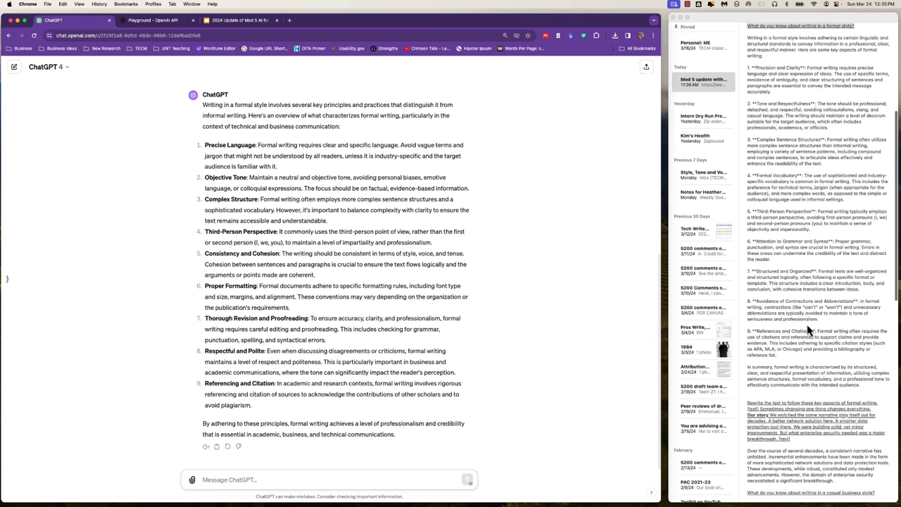
# Send a prompt asking ChatGPT to rewrite the Our Story text using those formal-writing aspects.
pyautogui.scroll(-3)
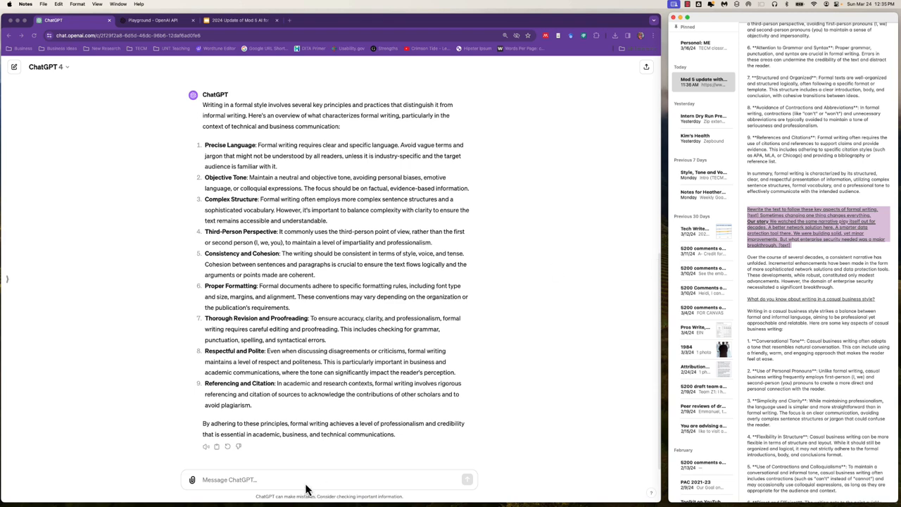
pyautogui.click(304, 478)
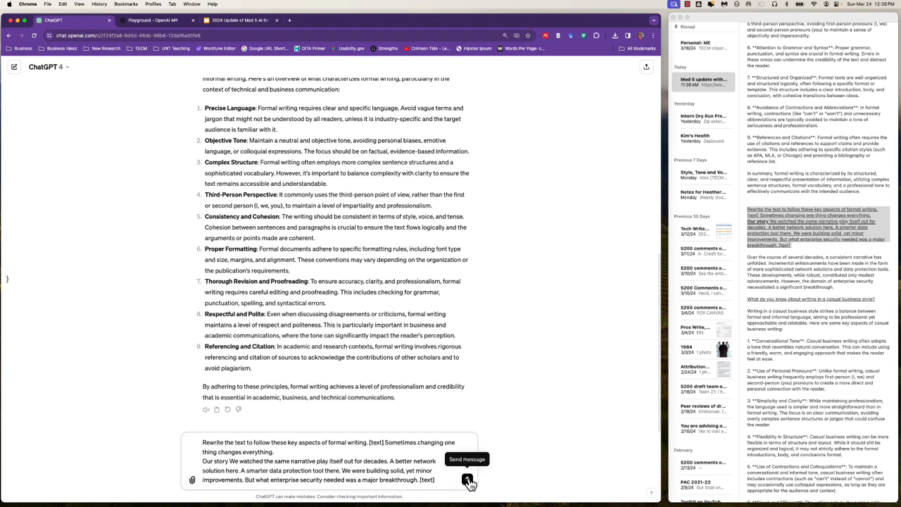
pyautogui.click(468, 479)
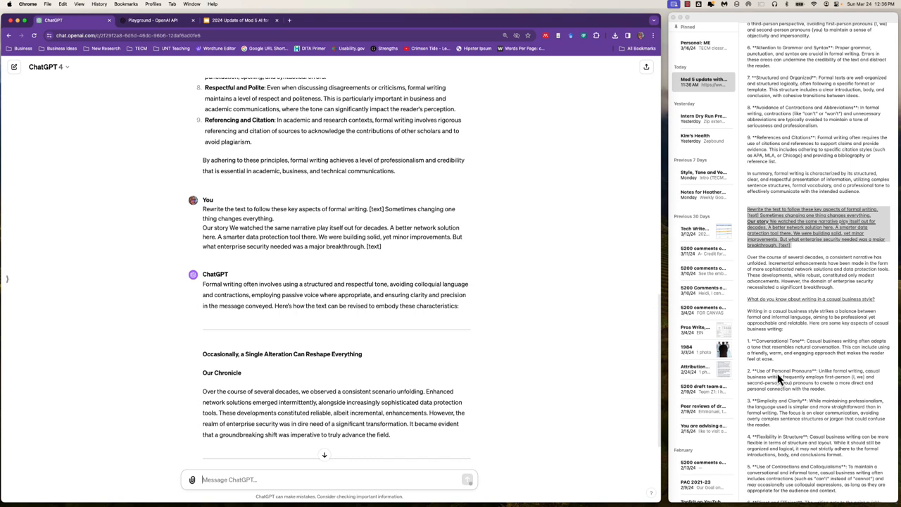
# Ask ChatGPT 'What do you know about writing in a casual business style?' and read its reply.
pyautogui.scroll(-3)
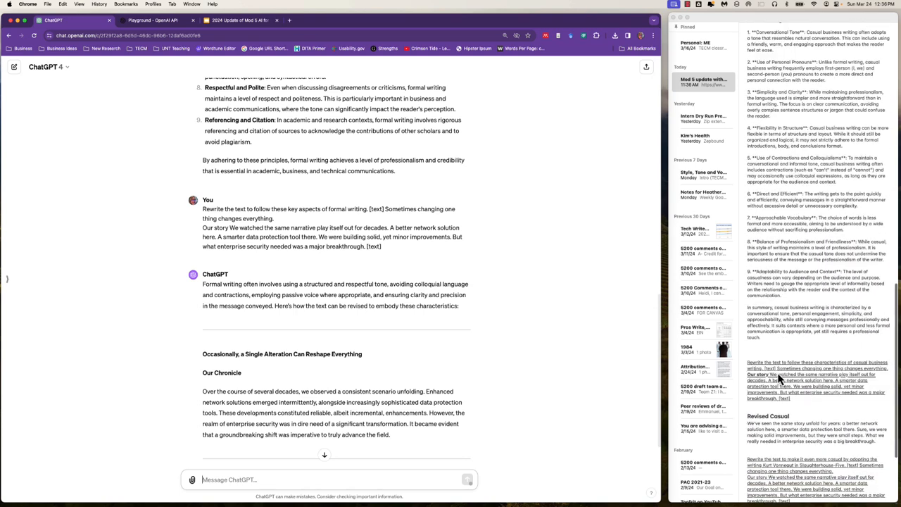
pyautogui.scroll(-3)
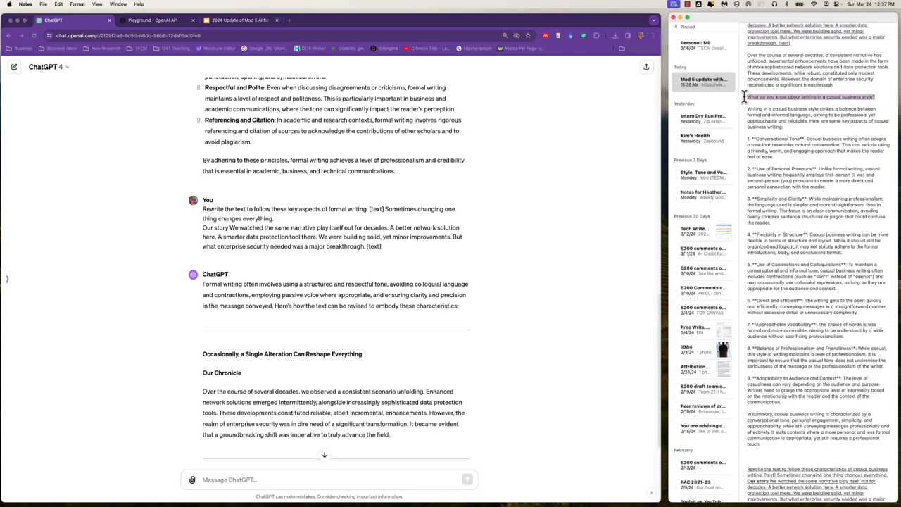
pyautogui.moveTo(326, 490)
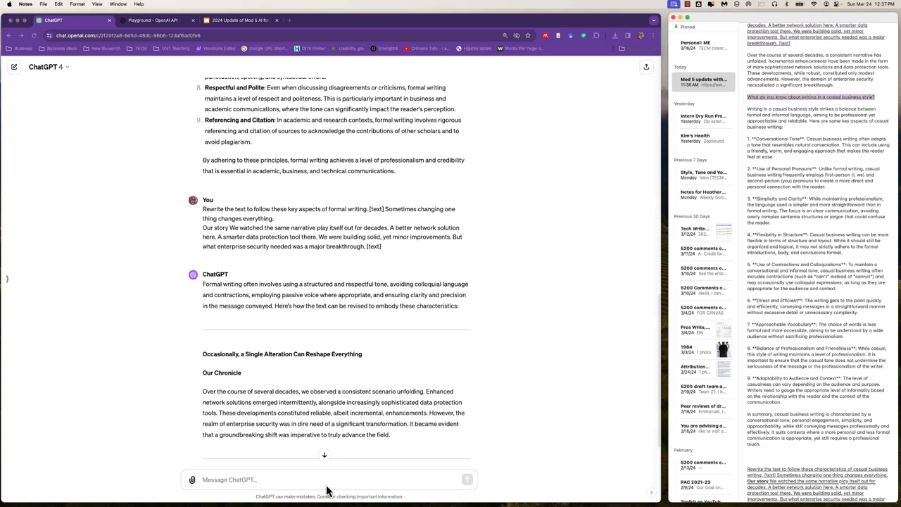
pyautogui.write('What do you know about writing in a casual business style?')
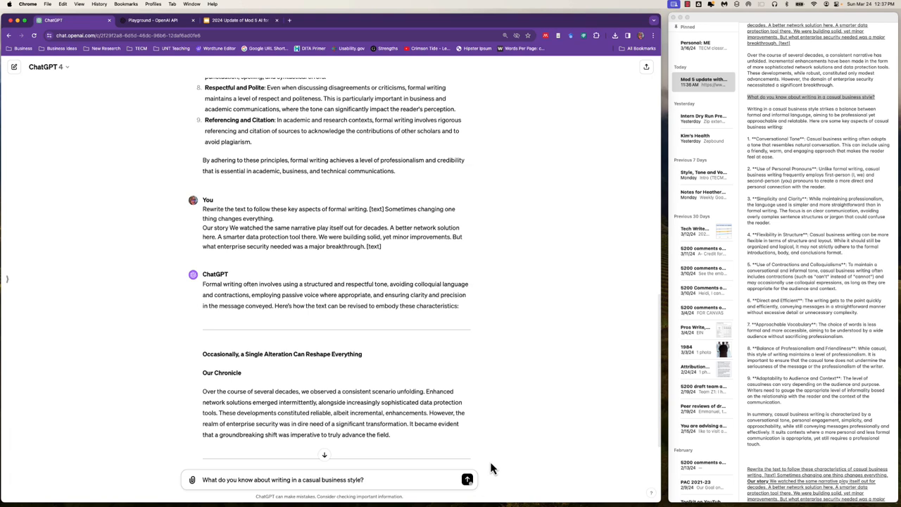
pyautogui.click(467, 479)
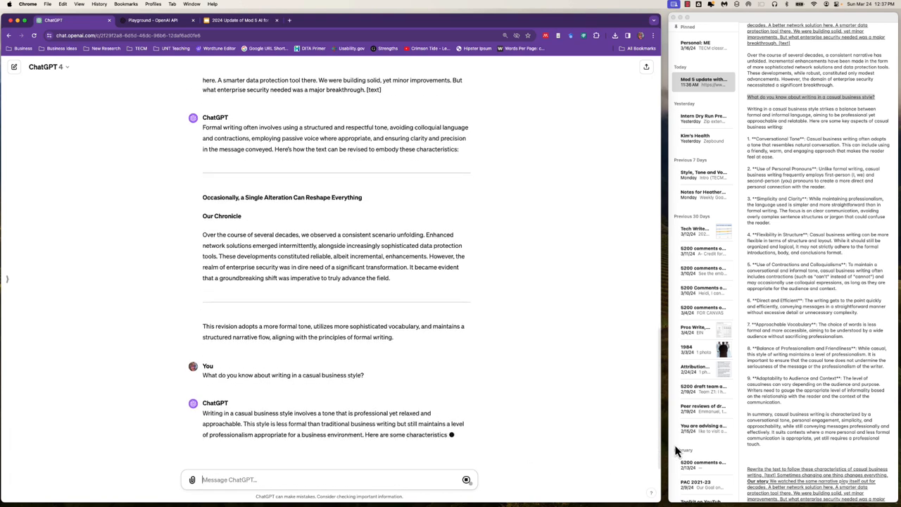
pyautogui.scroll(-3)
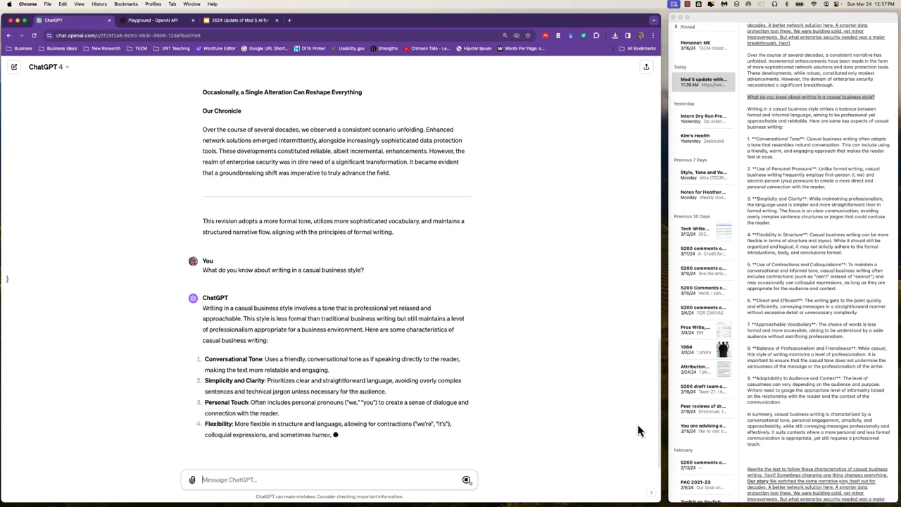
pyautogui.scroll(-3)
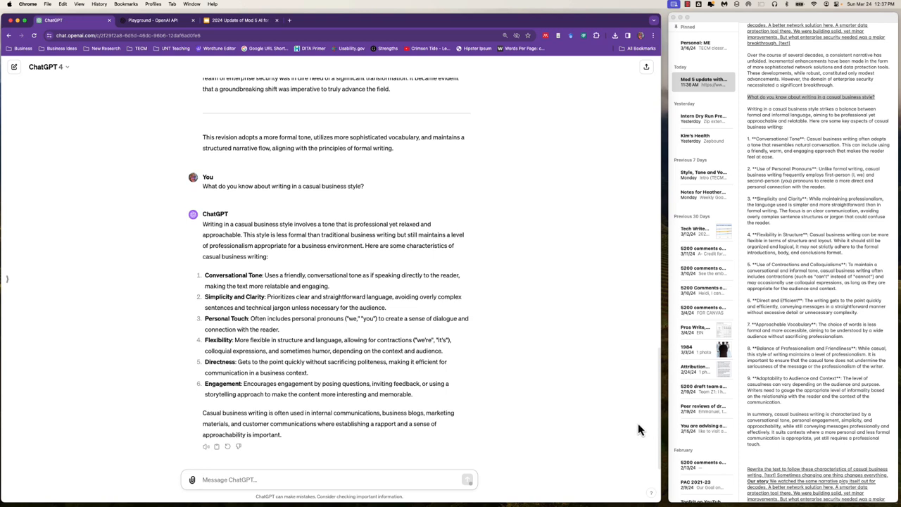
# Scroll through ChatGPT's casual business rewrite of the story as it is generated.
pyautogui.scroll(-3)
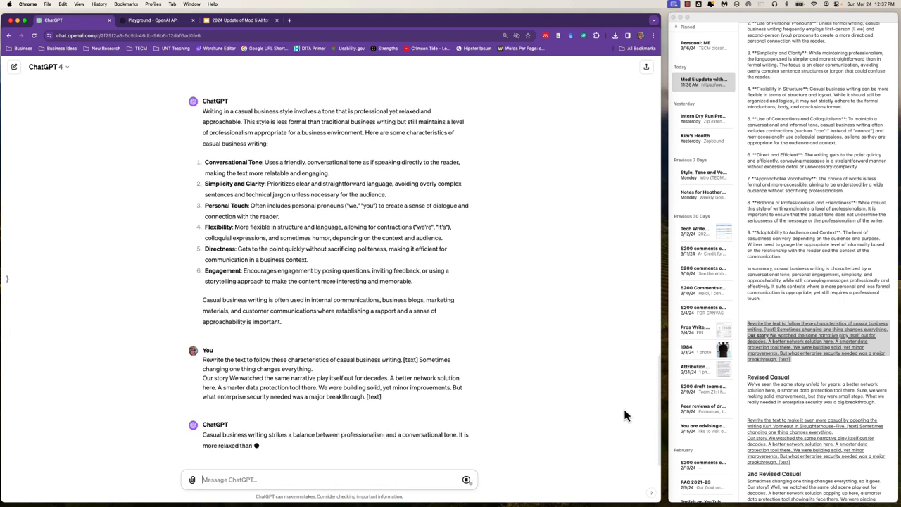
pyautogui.scroll(-3)
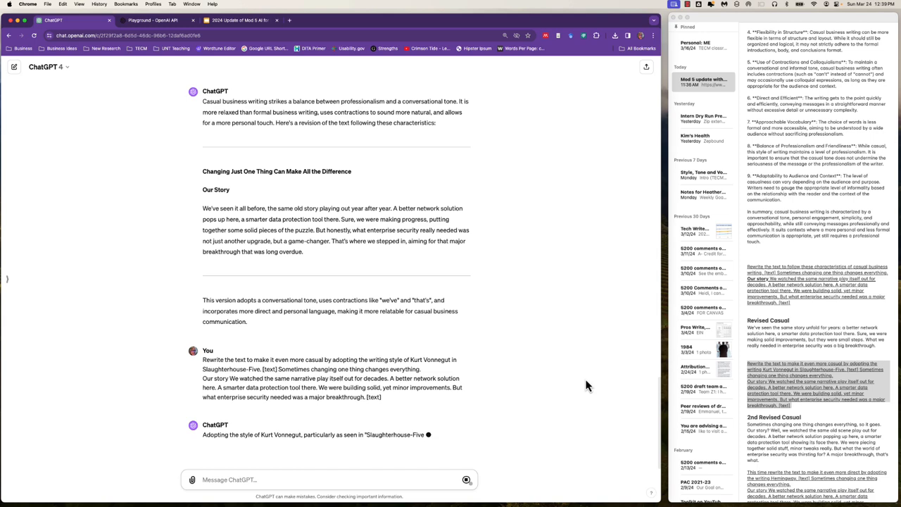
# Scroll through the Kurt Vonnegut-style rewrite of the Our Story text.
pyautogui.scroll(-3)
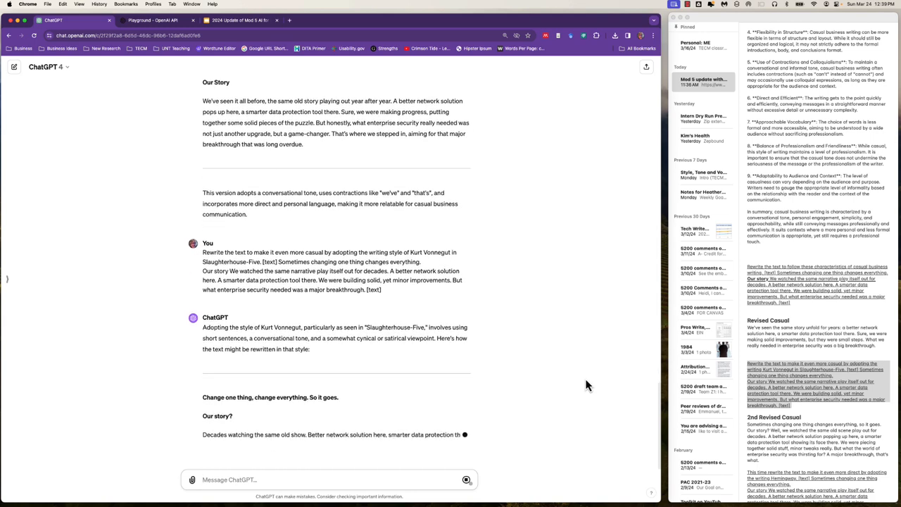
pyautogui.scroll(-3)
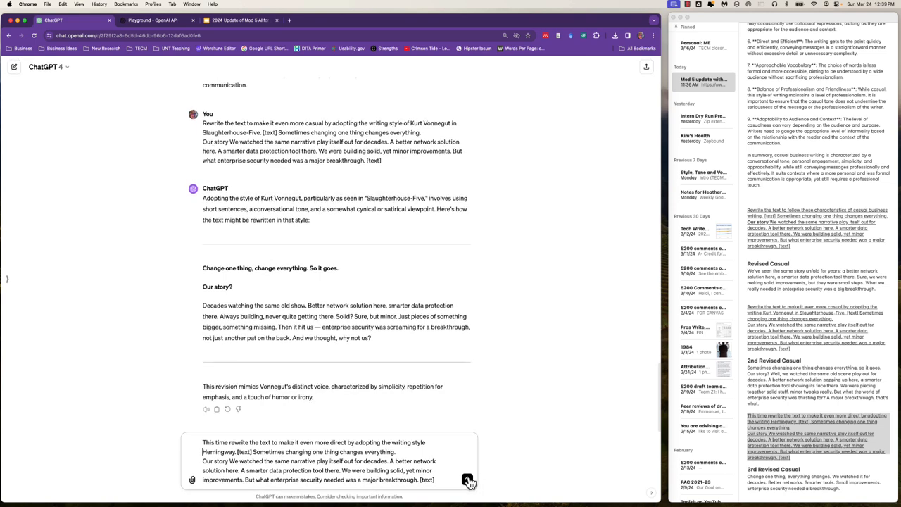
# Send the Hemingway-style rewrite request, read the result, and move to the OpenAI Playground tab.
pyautogui.click(467, 480)
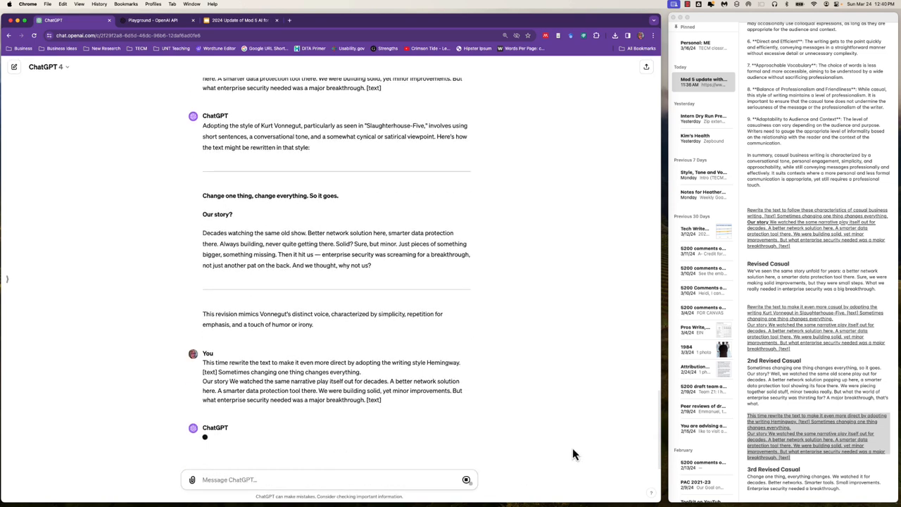
pyautogui.scroll(-3)
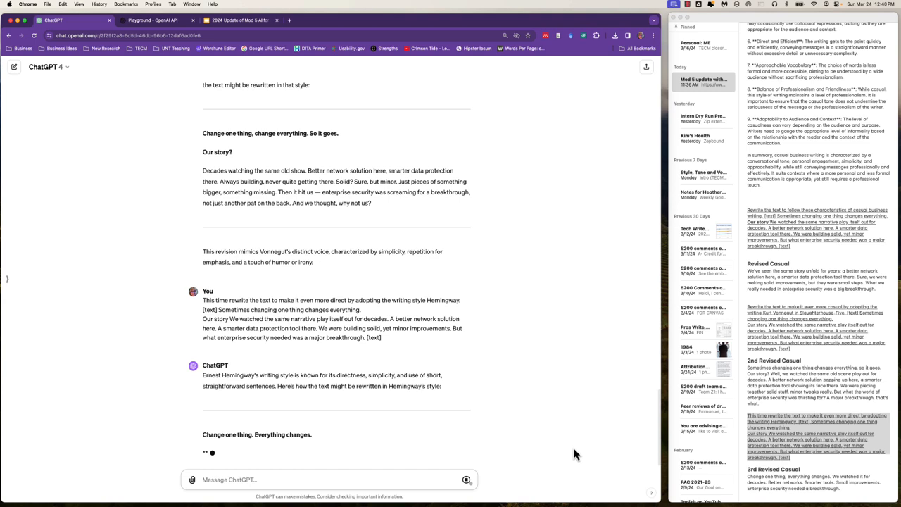
pyautogui.scroll(-3)
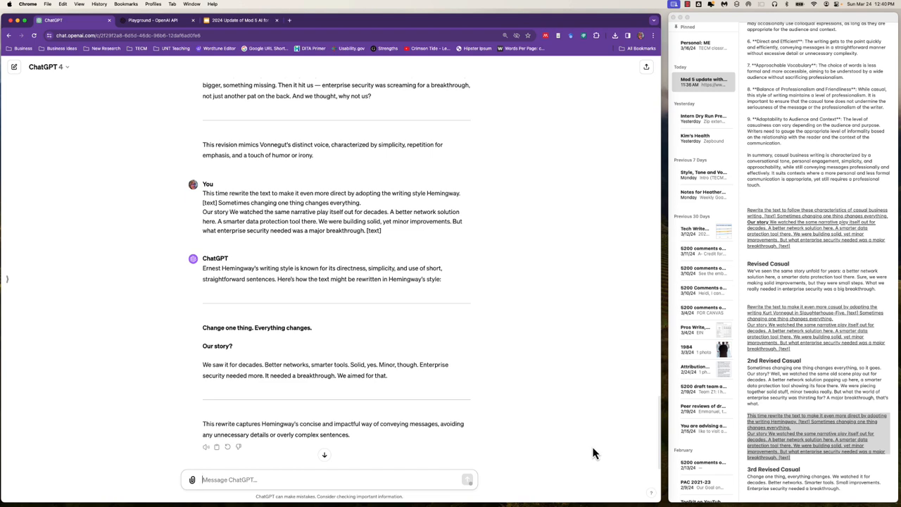
pyautogui.click(15, 66)
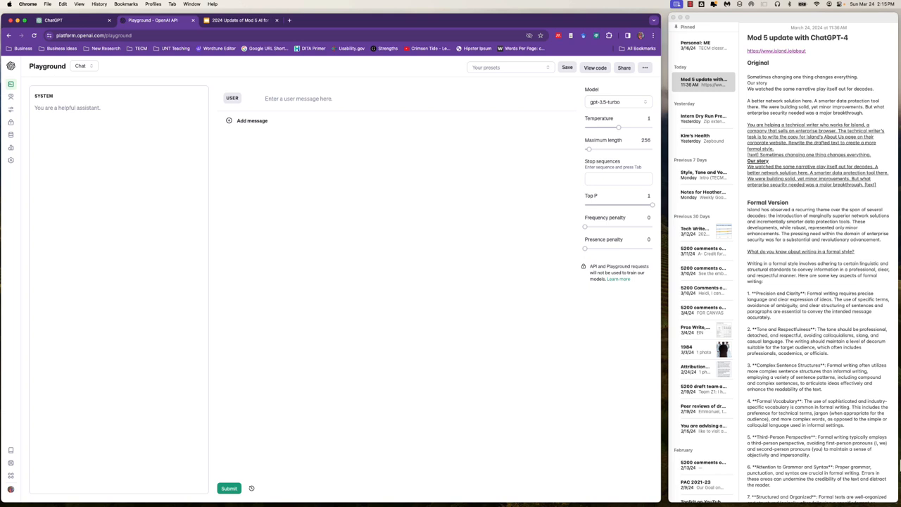
pyautogui.moveTo(12, 456)
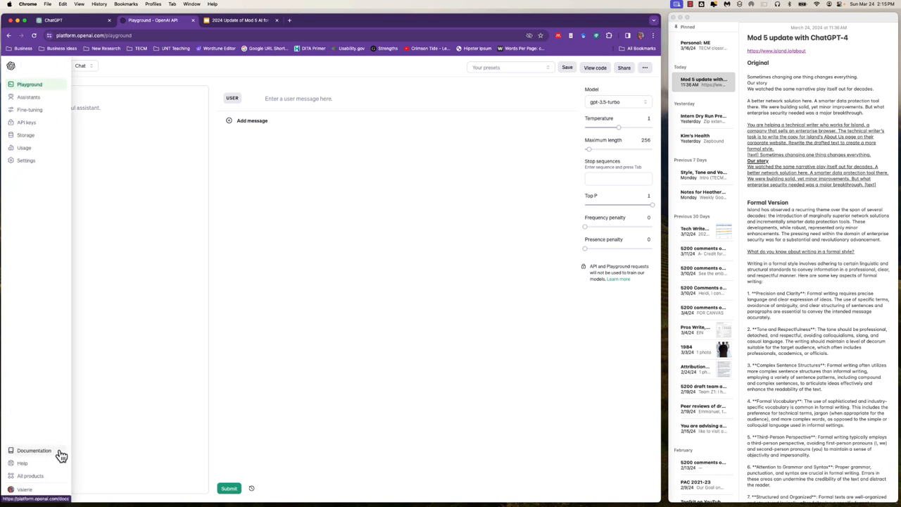
# Go from the Playground sidebar to the OpenAI platform documentation.
pyautogui.click(34, 450)
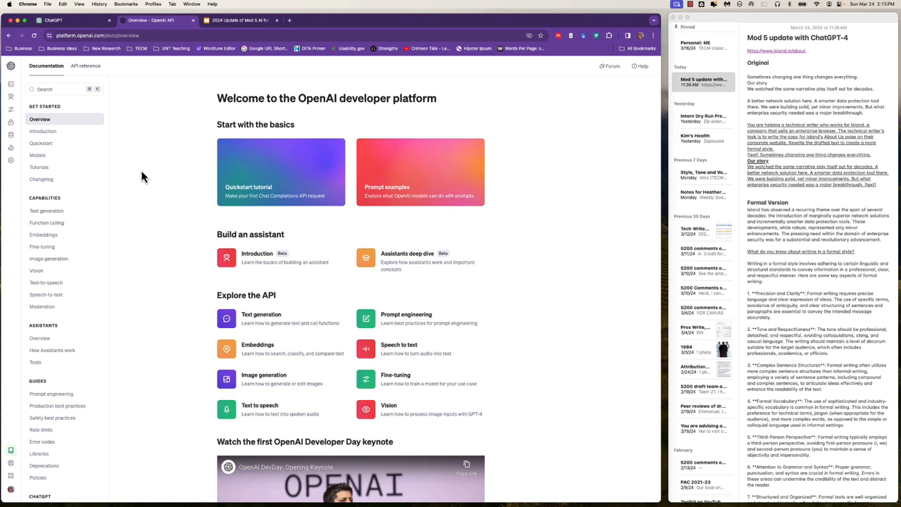
pyautogui.moveTo(43, 247)
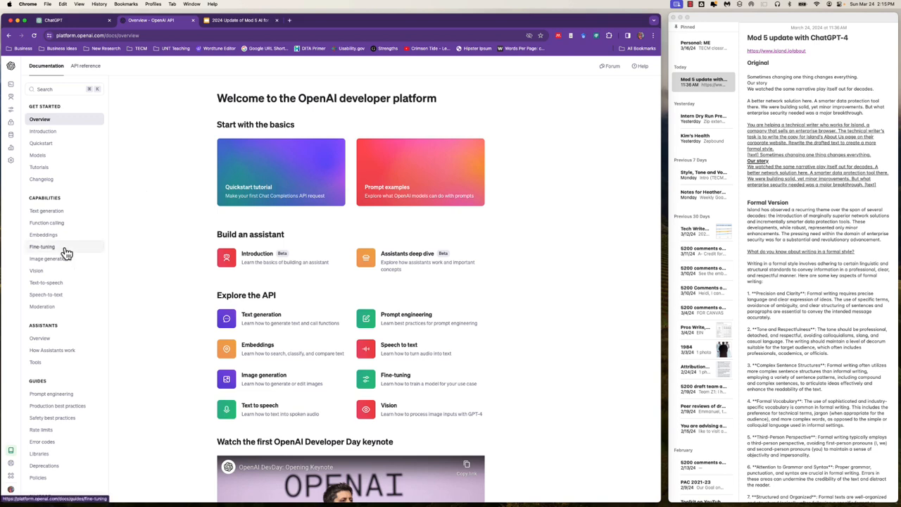
# Read the Fine-tuning guide down to its common use cases and dataset preparation sections.
pyautogui.click(42, 246)
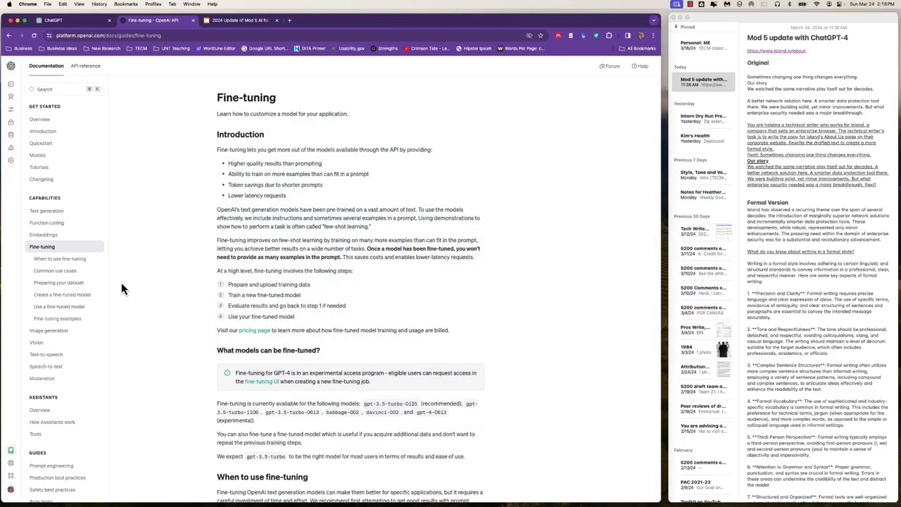
pyautogui.scroll(-3)
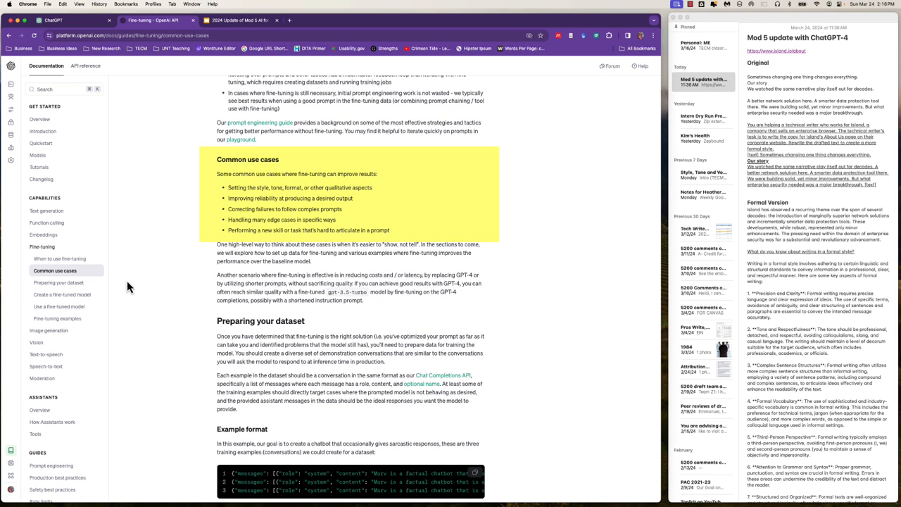
# Return to the 'Playground - OpenAI API' browser tab showing the empty chat playground.
pyautogui.click(12, 68)
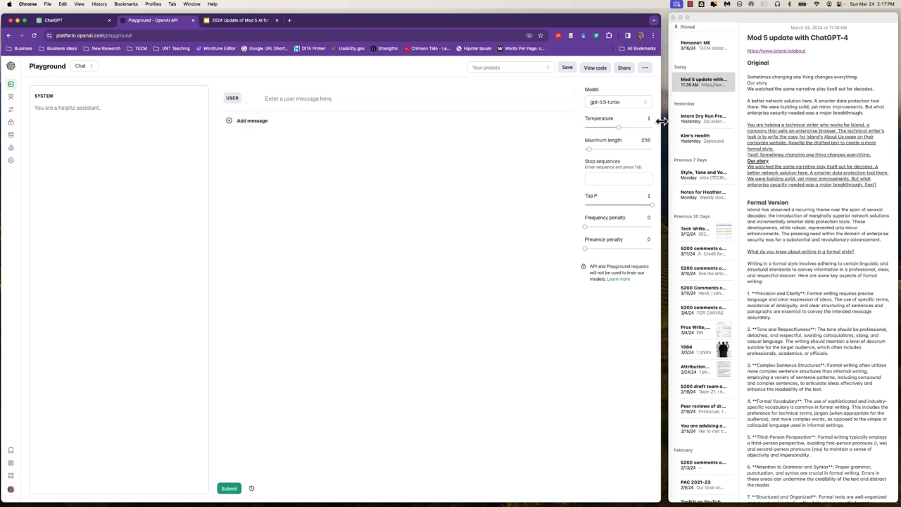
pyautogui.moveTo(612, 125)
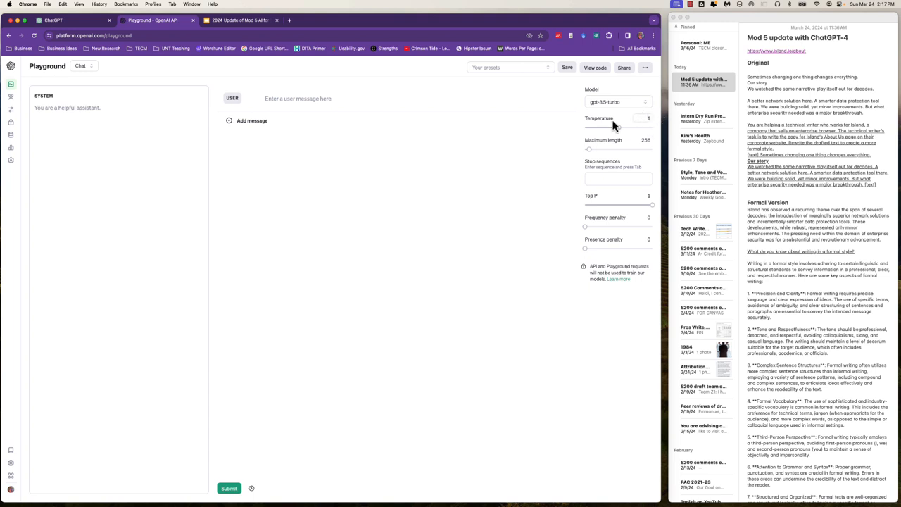
pyautogui.moveTo(580, 132)
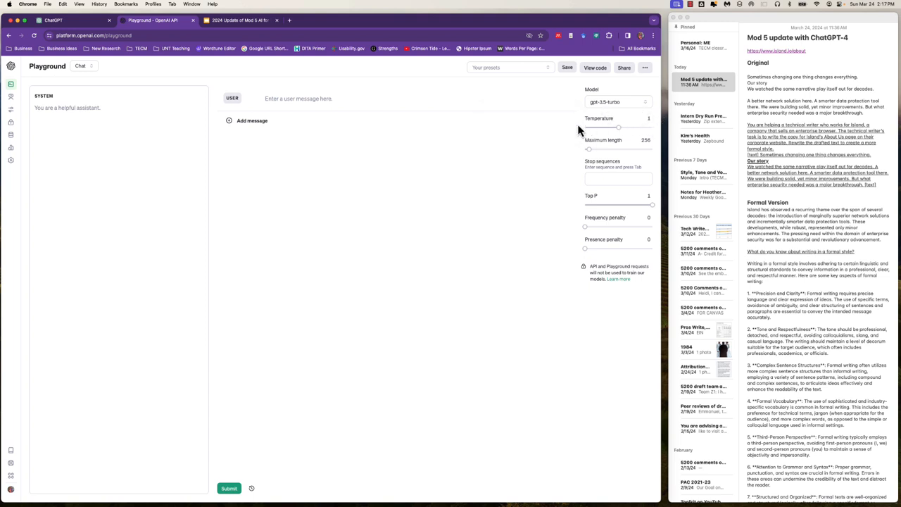
pyautogui.moveTo(600, 118)
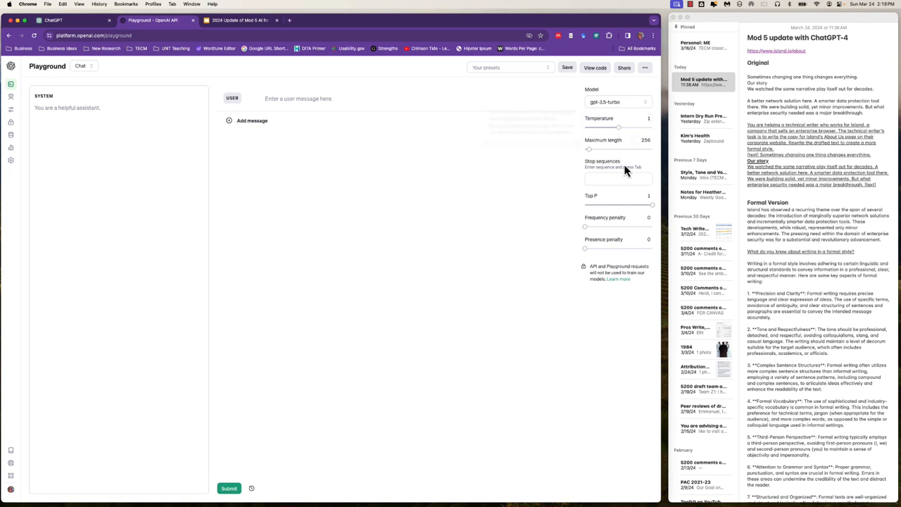
pyautogui.moveTo(602, 205)
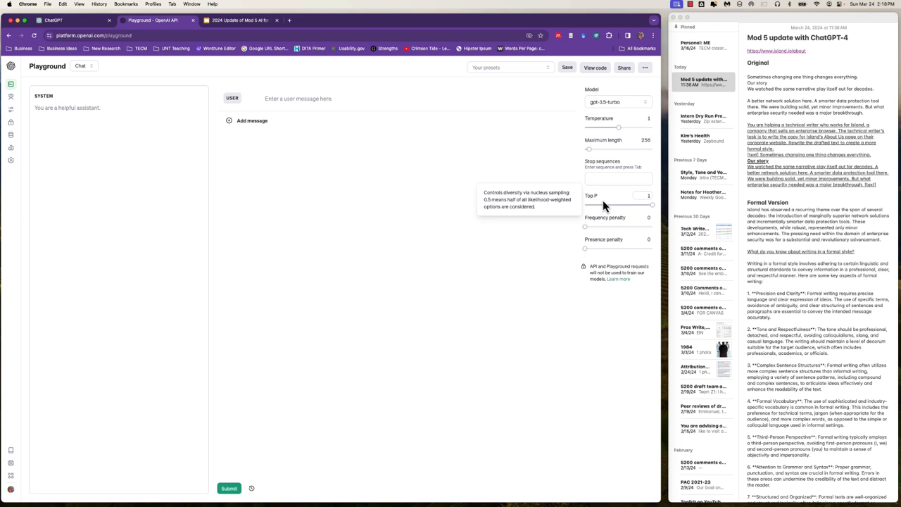
pyautogui.moveTo(628, 225)
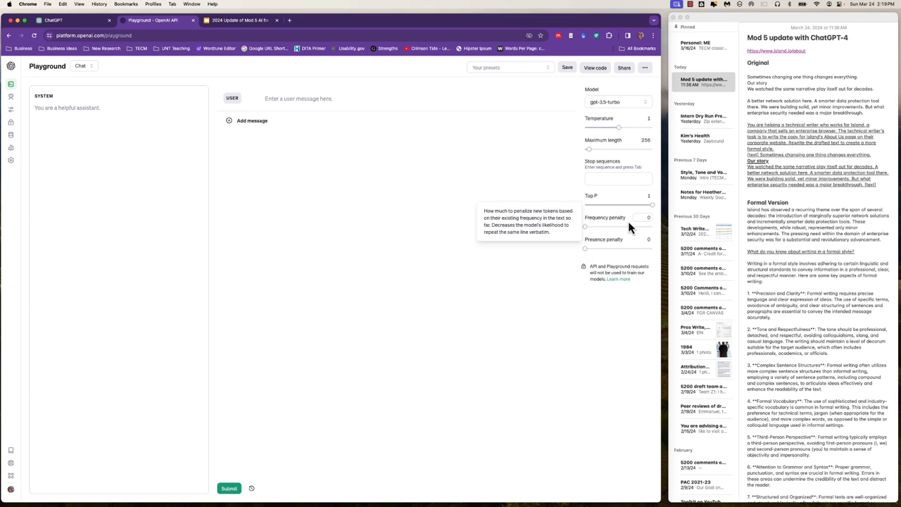
pyautogui.moveTo(626, 248)
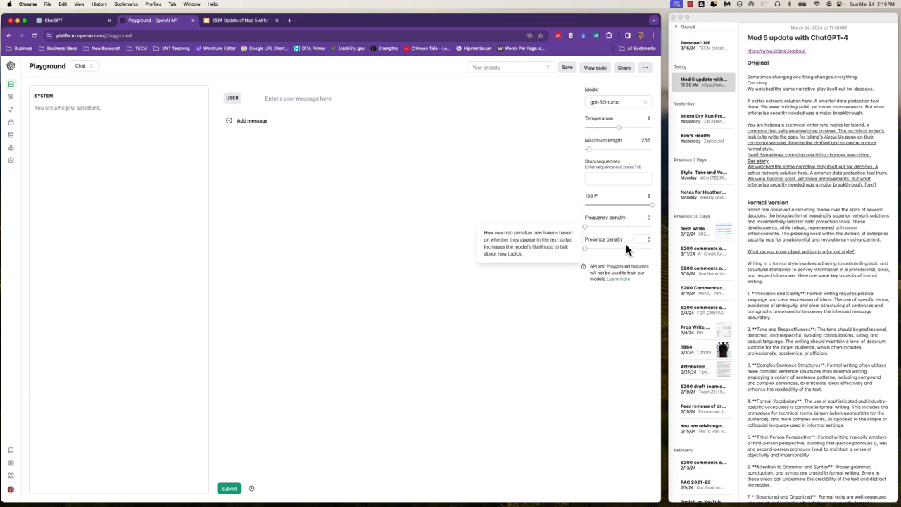